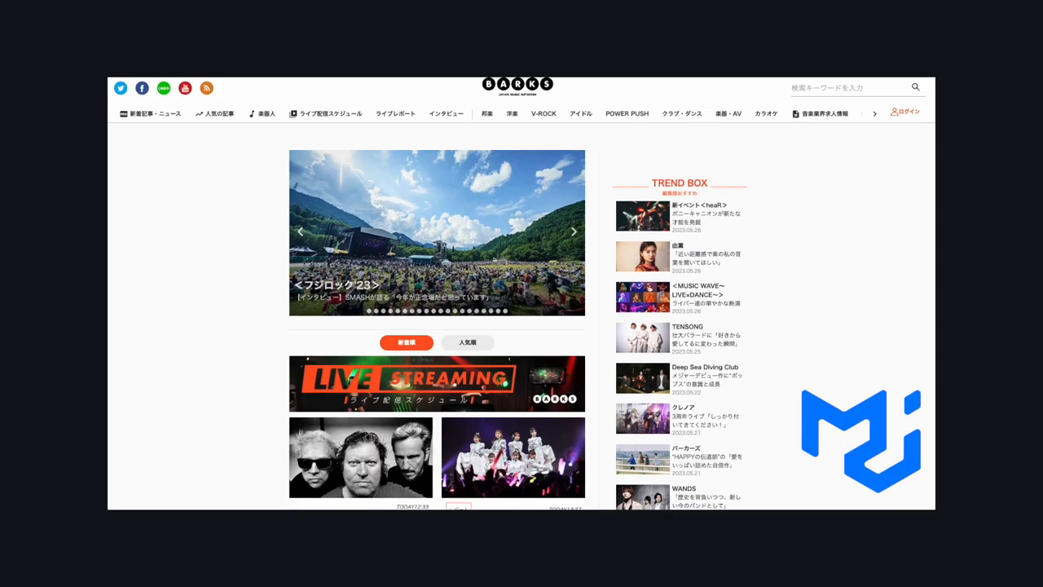
# Advance the MUI walkthrough to the design kit overview with typography, buttons, colours and tabs
pyautogui.scroll(-3)
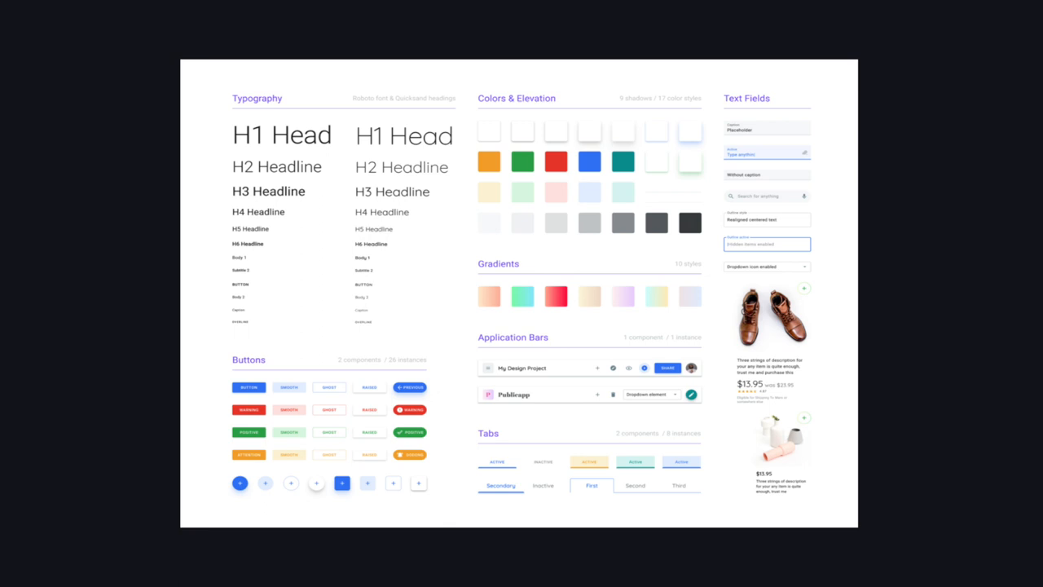
pyautogui.press('Right')
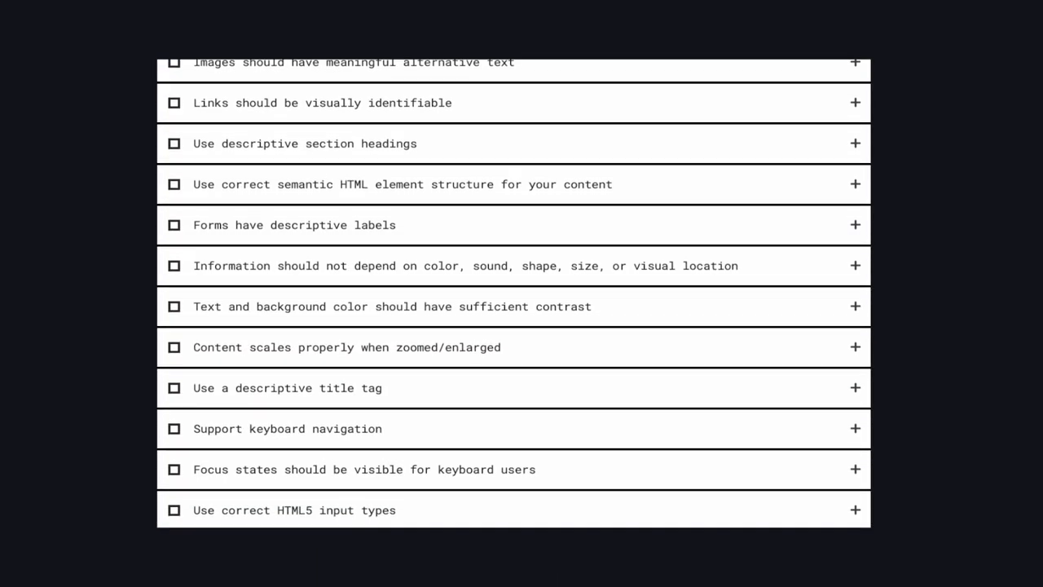
pyautogui.scroll(-3)
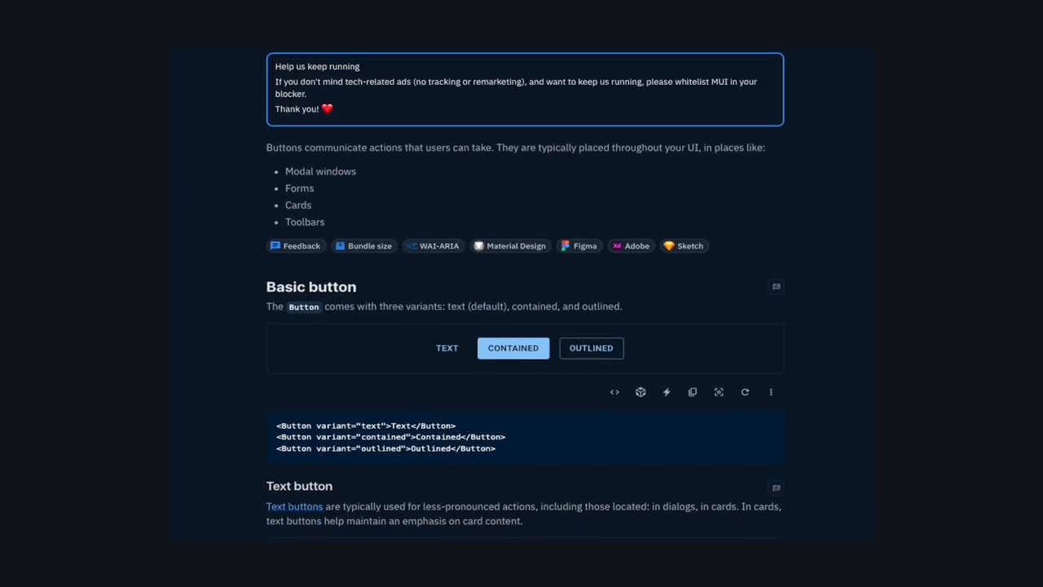
pyautogui.scroll(-3)
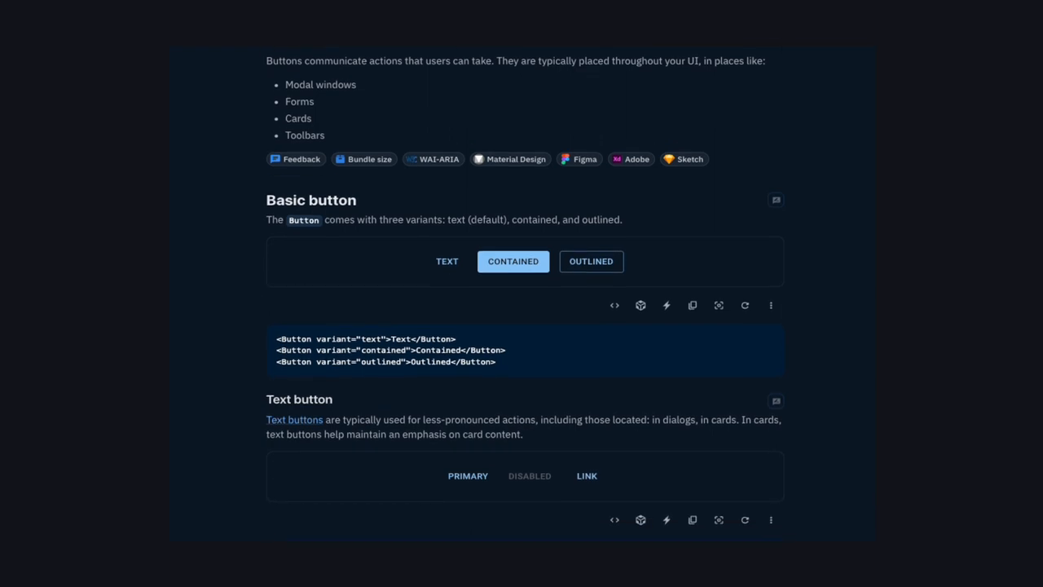
pyautogui.scroll(-3)
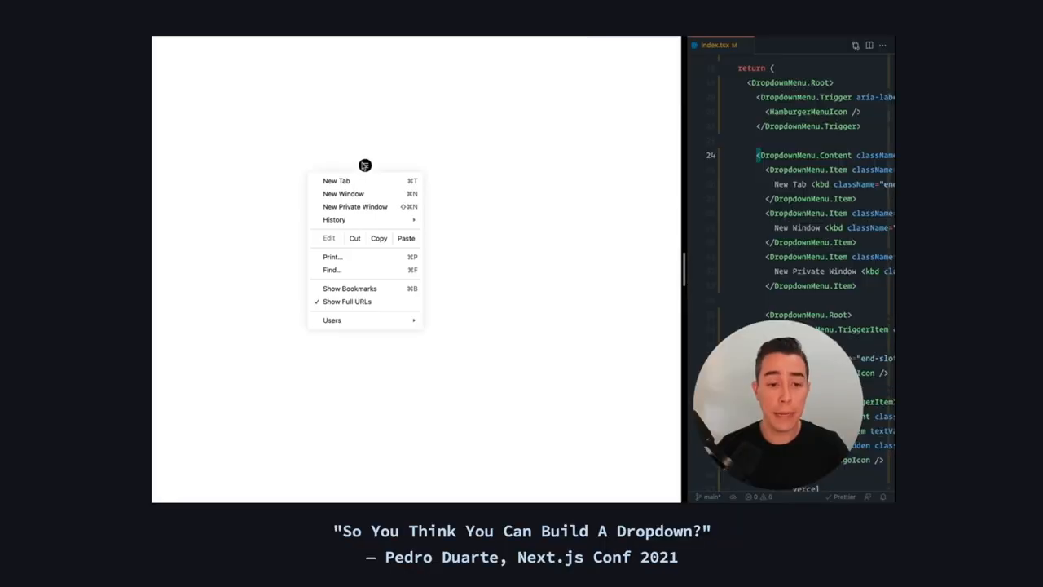
pyautogui.moveTo(336, 179)
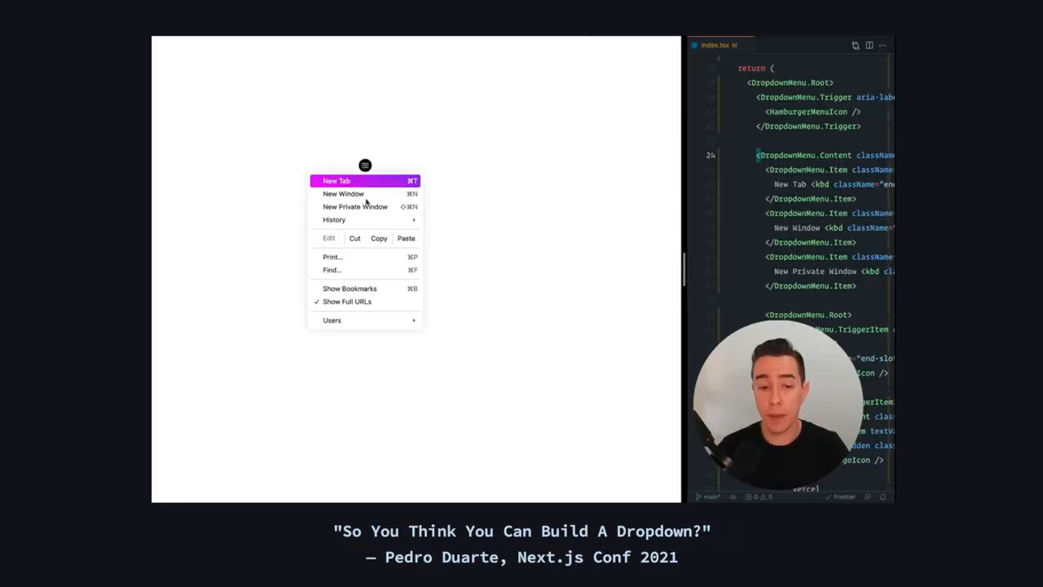
pyautogui.moveTo(356, 206)
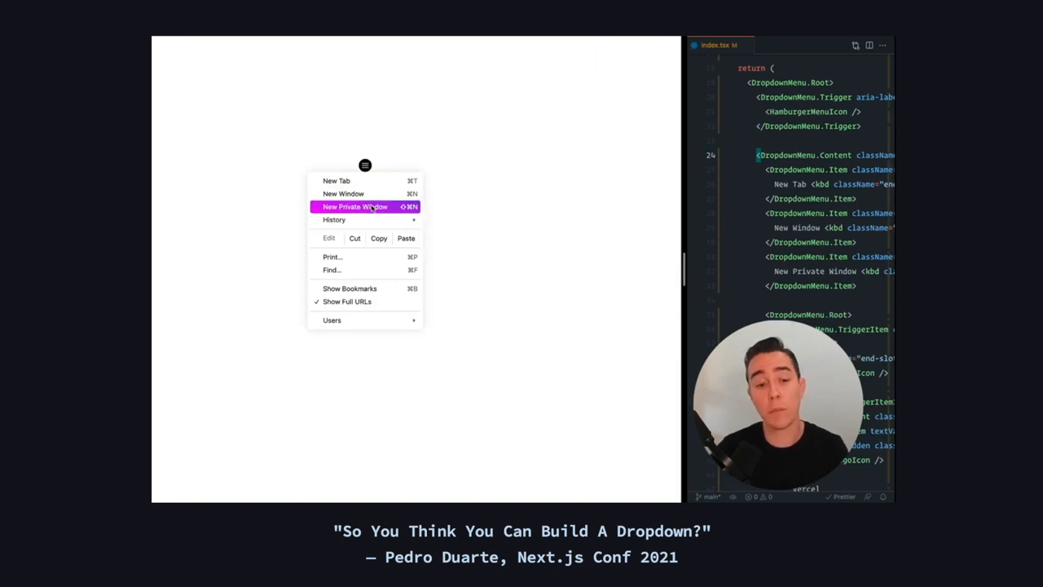
pyautogui.moveTo(342, 192)
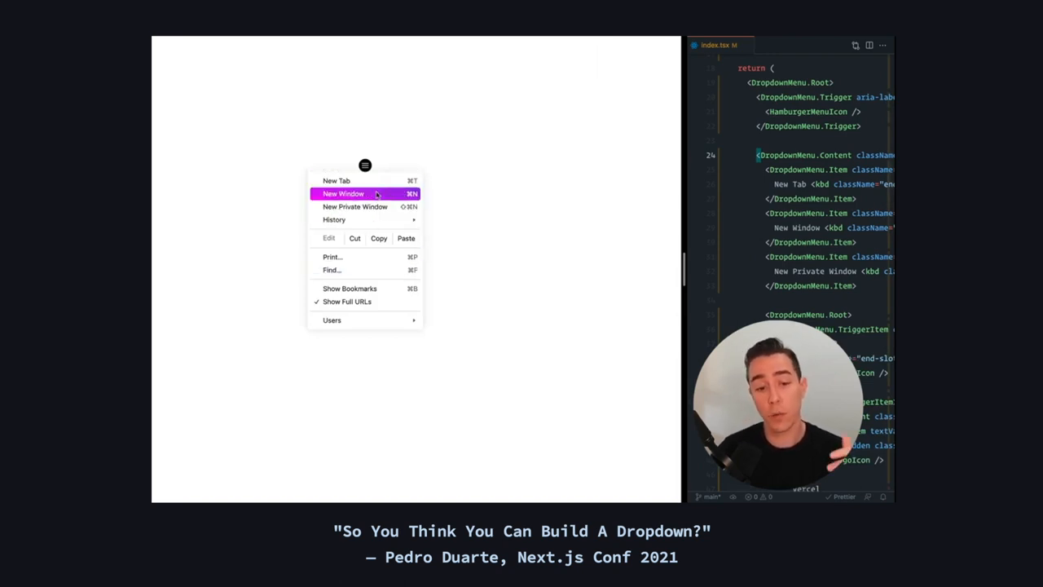
pyautogui.moveTo(334, 218)
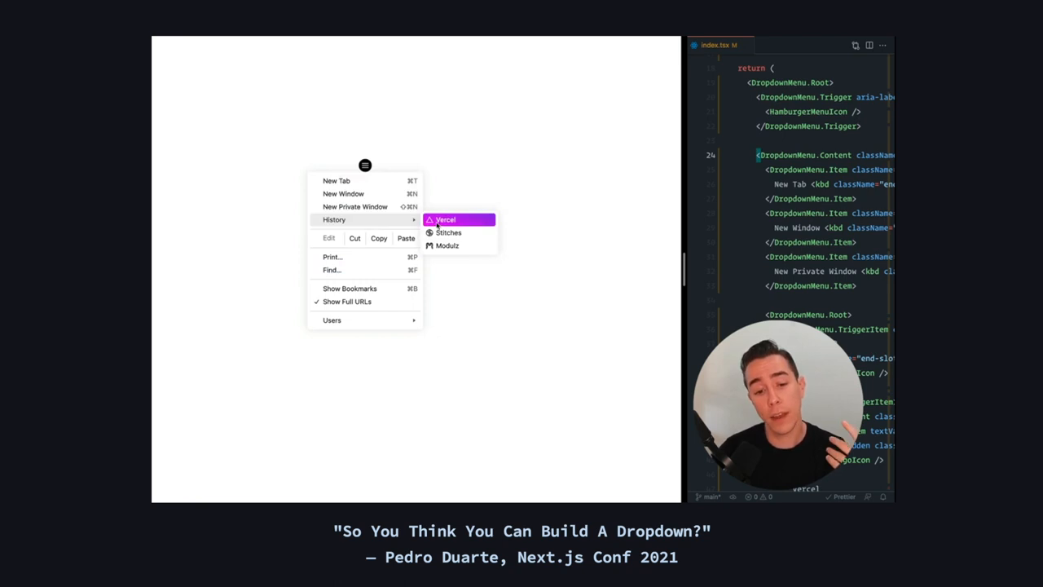
pyautogui.moveTo(378, 238)
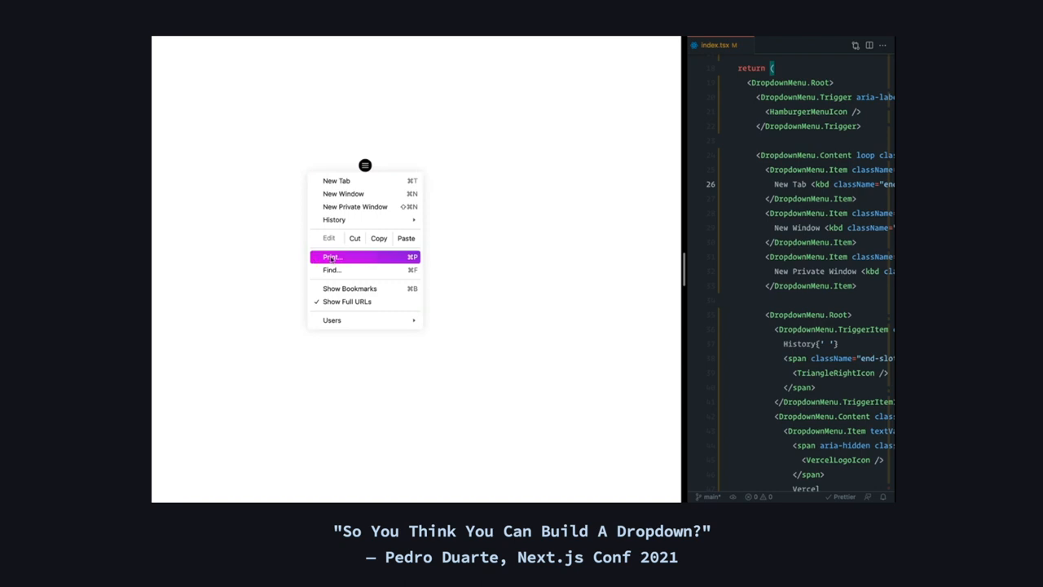
pyautogui.moveTo(400, 159)
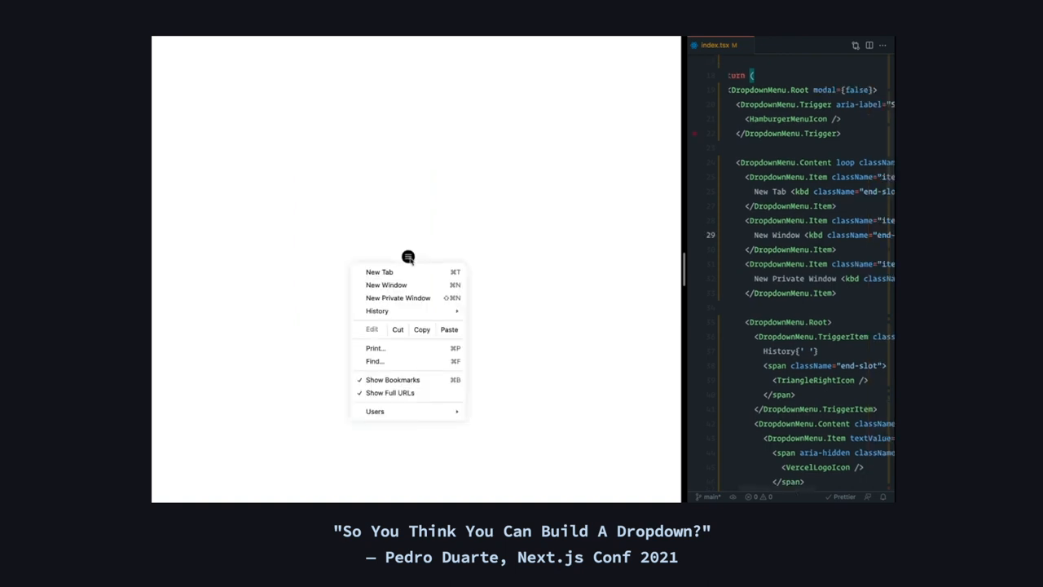
pyautogui.moveTo(387, 284)
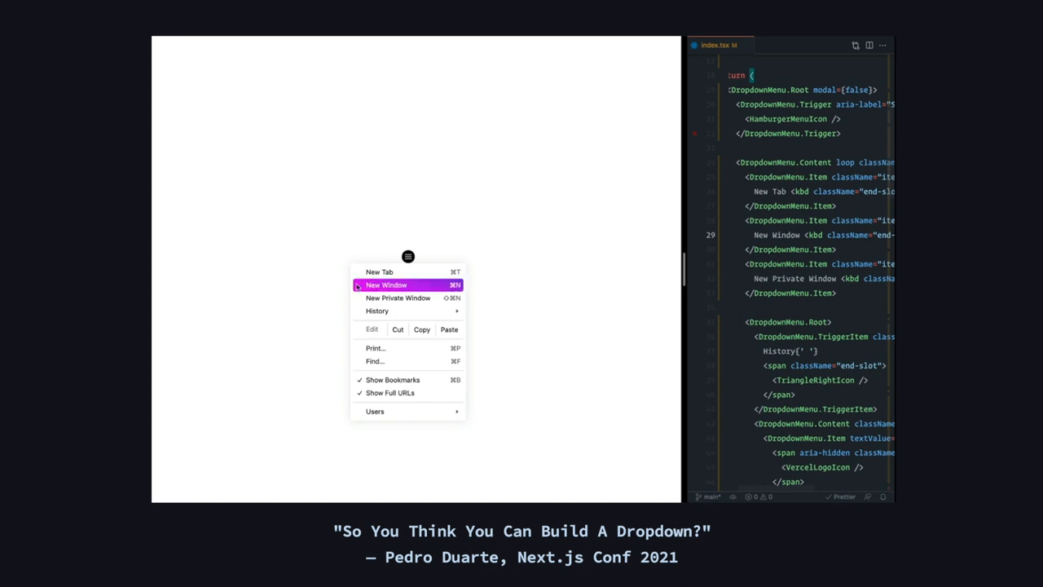
# Dismiss the Radix dropdown menu, focus its trigger, and move to the Accordion docs page
pyautogui.click(487, 345)
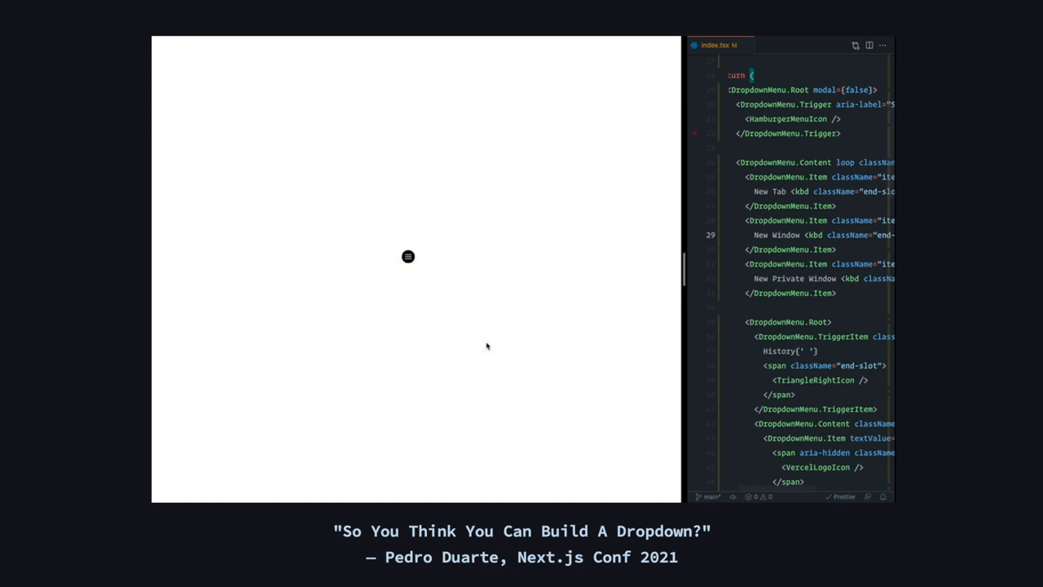
pyautogui.click(407, 258)
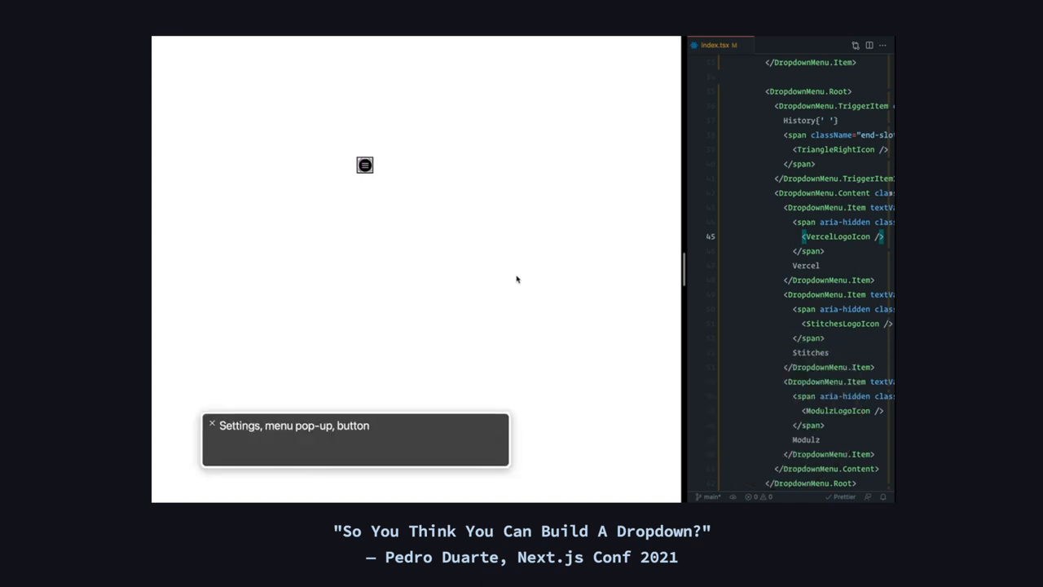
pyautogui.click(365, 164)
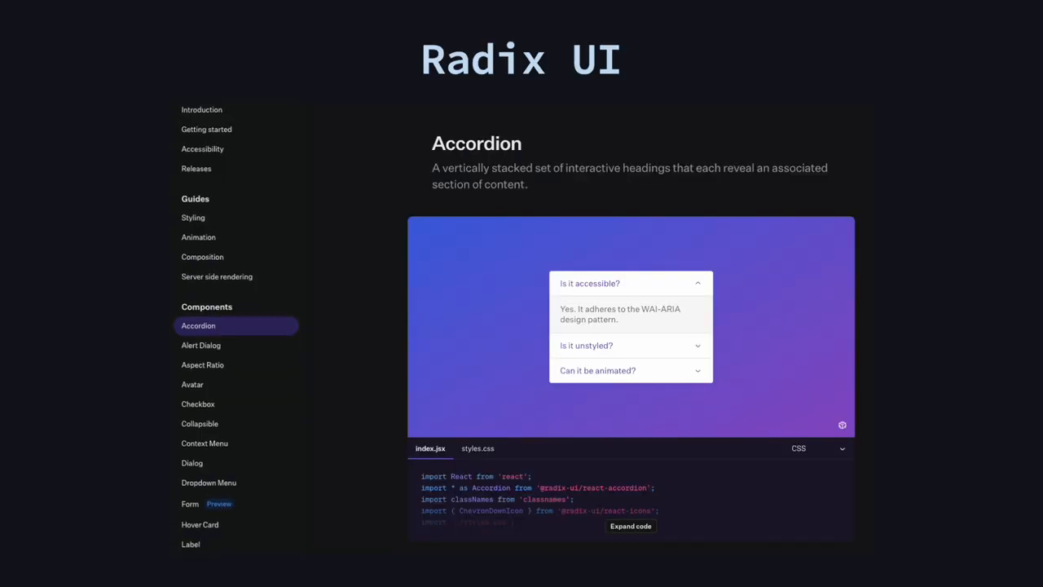
pyautogui.scroll(-3)
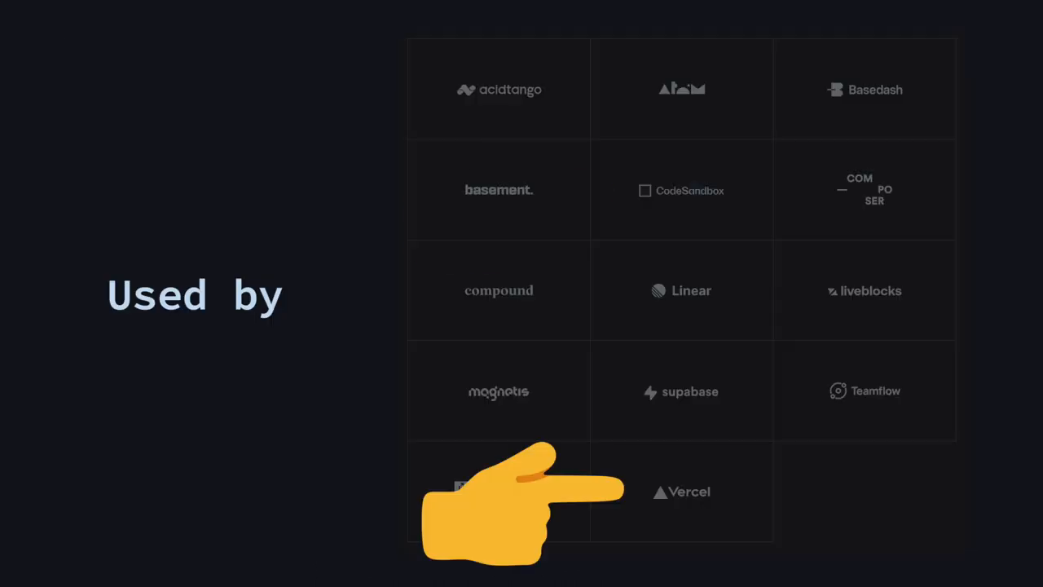
pyautogui.moveTo(530, 400)
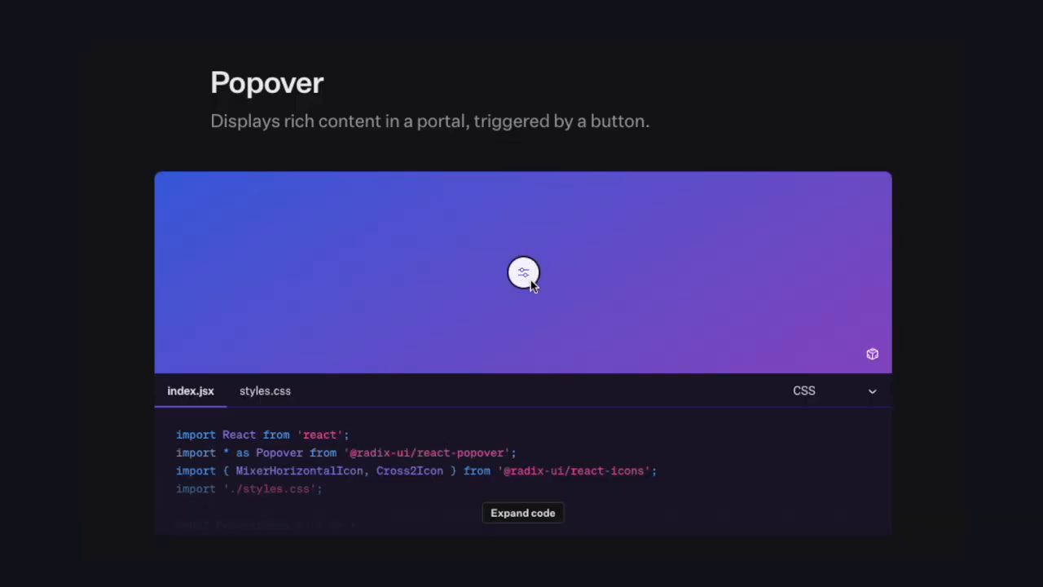
# Try the popover demo in the Radix docs before moving to the Next.js project
pyautogui.click(523, 272)
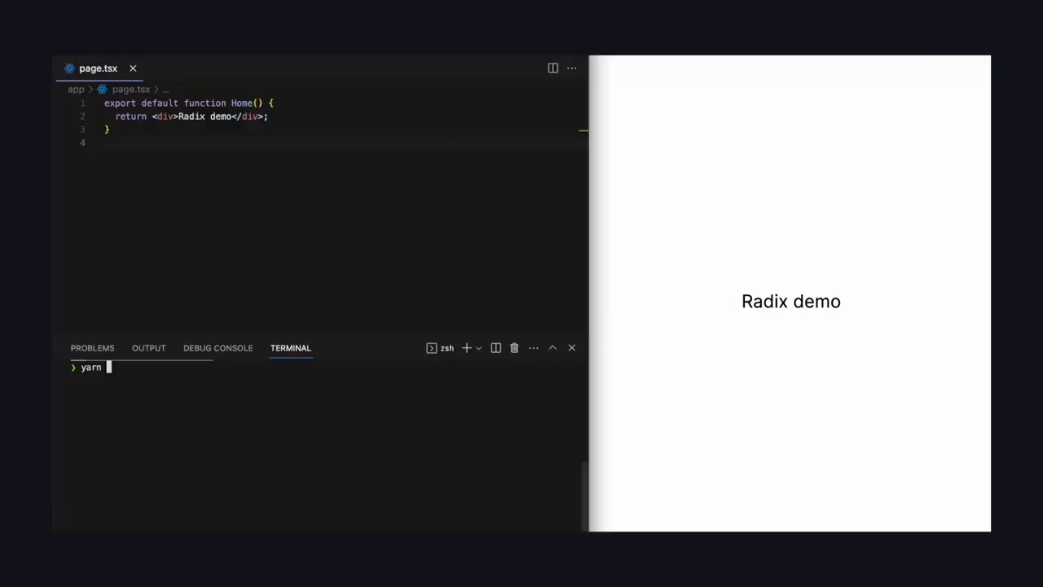
pyautogui.write('add @radix-ui/react-popover')
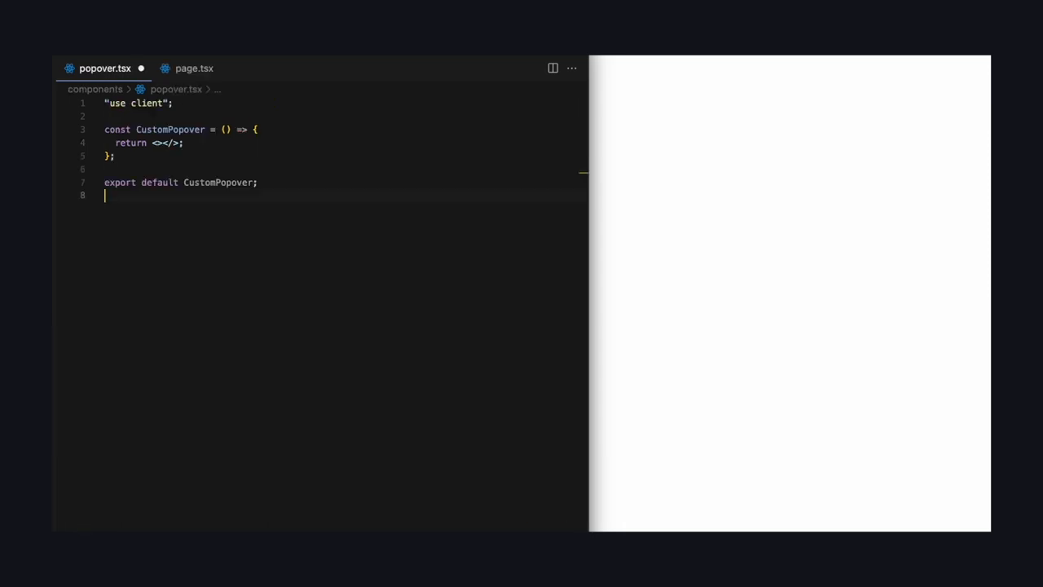
pyautogui.write("import * as Popover from '@radix-ui/react-popover';")
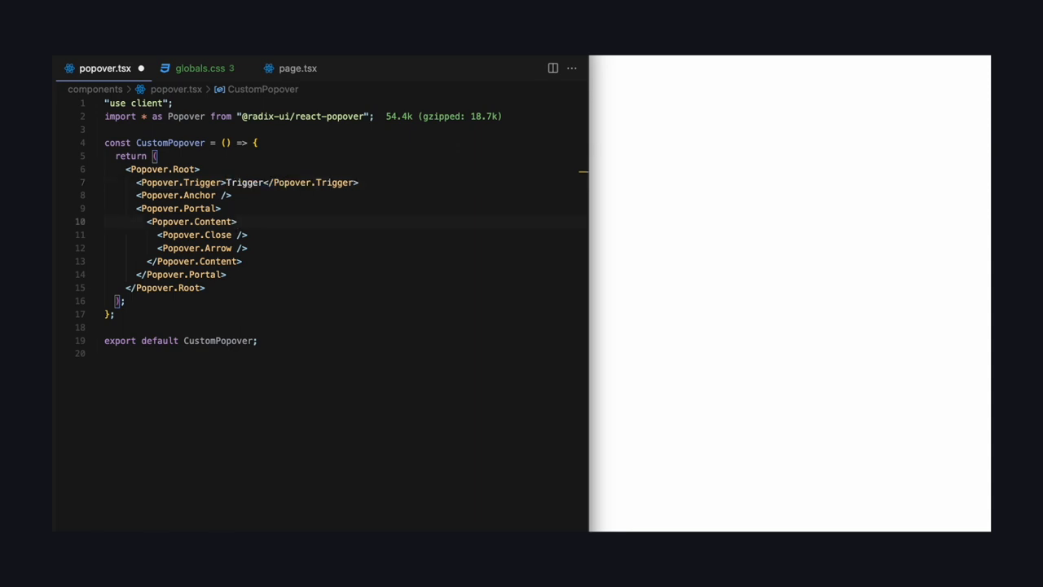
pyautogui.write('Popover content')
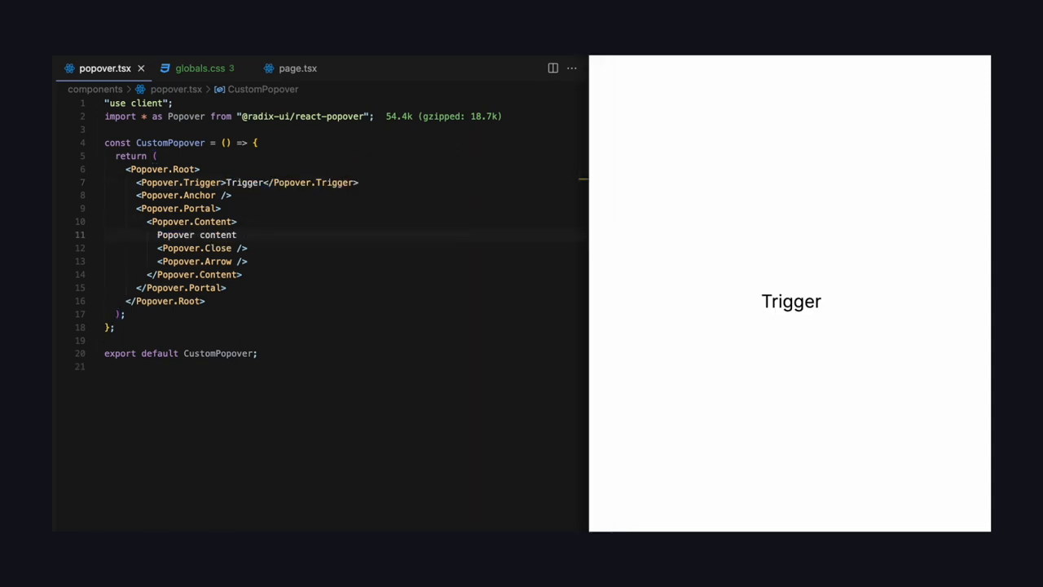
pyautogui.moveTo(792, 305)
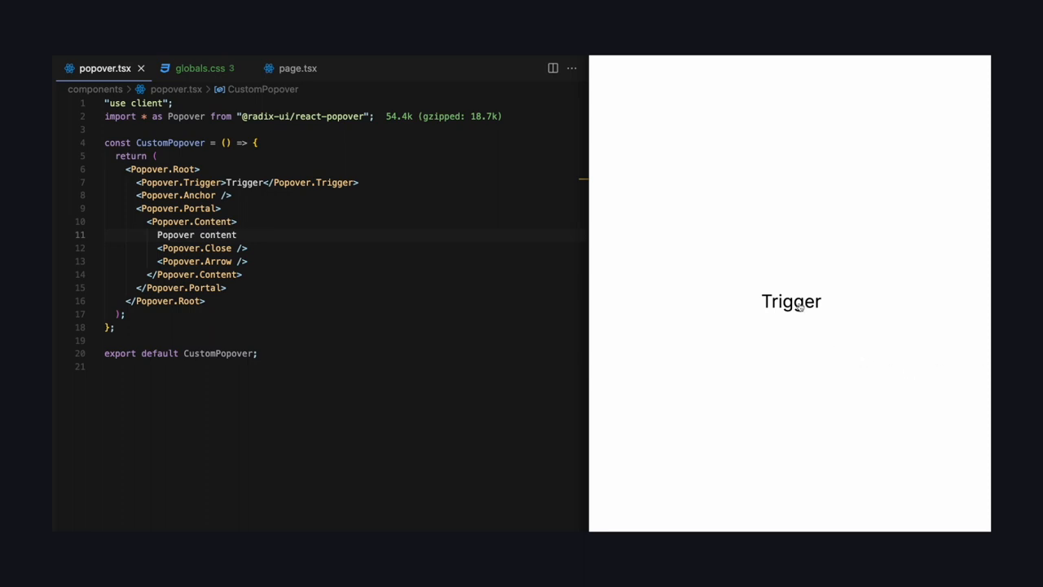
# Toggle the preview's Trigger repeatedly to open and close the 'Popover content' popover
pyautogui.click(790, 299)
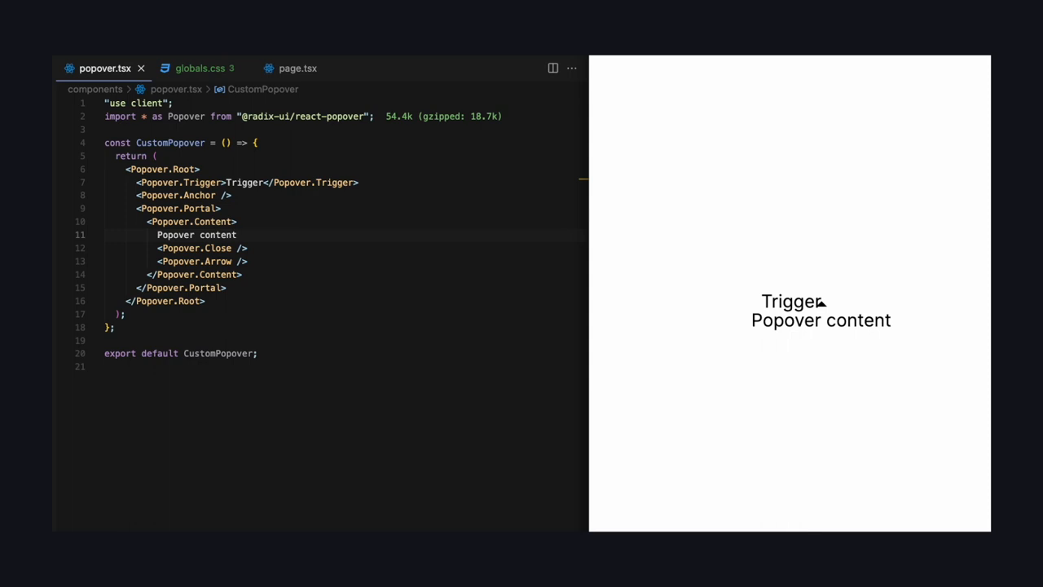
pyautogui.moveTo(968, 284)
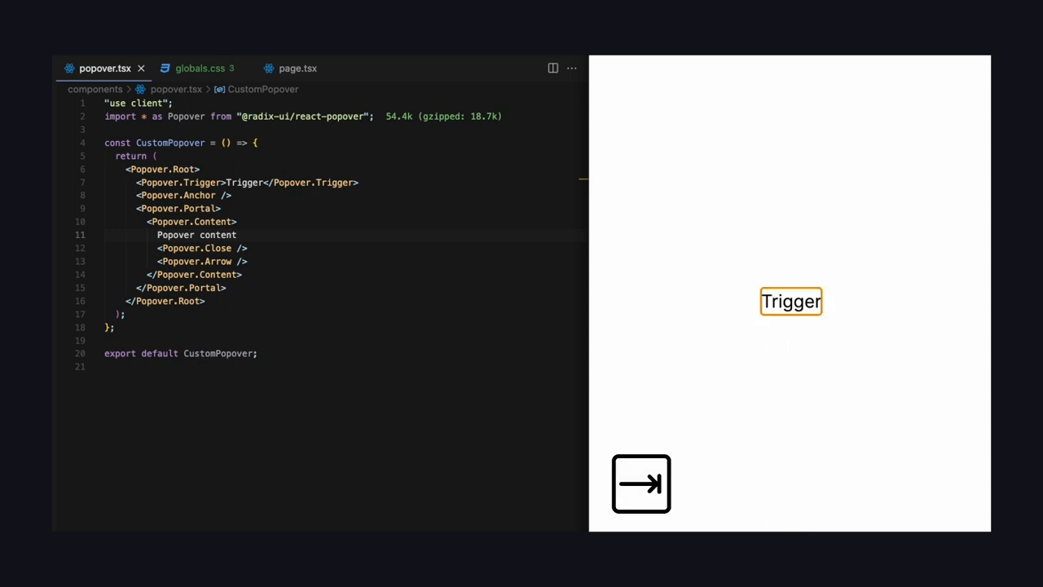
pyautogui.click(642, 482)
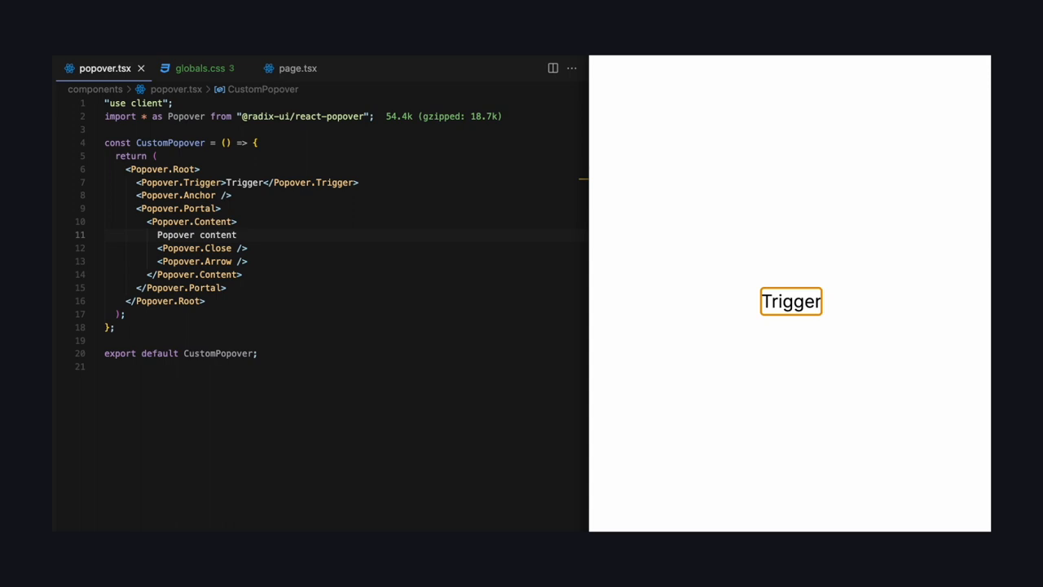
pyautogui.click(791, 299)
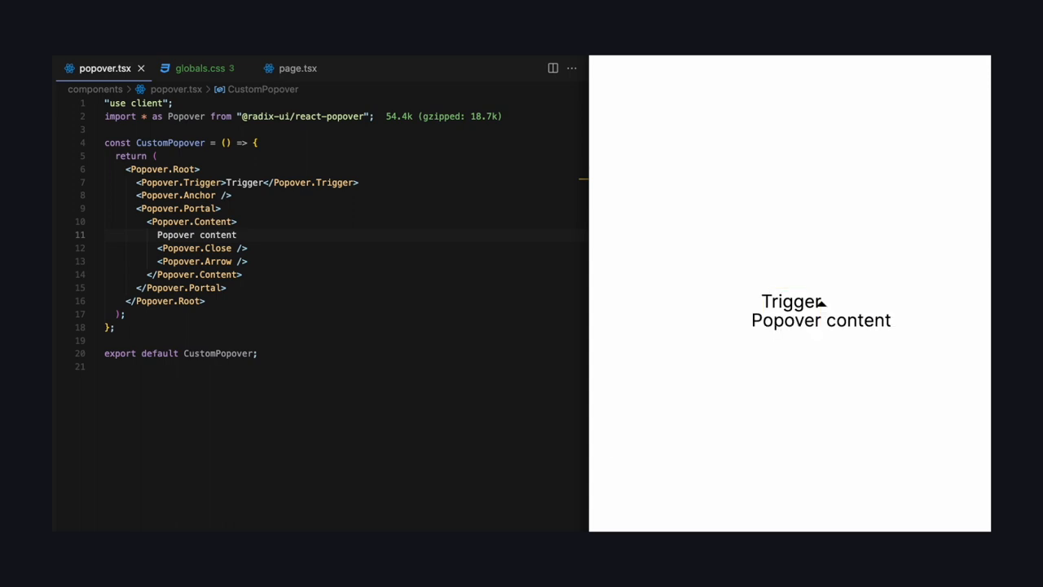
pyautogui.click(791, 300)
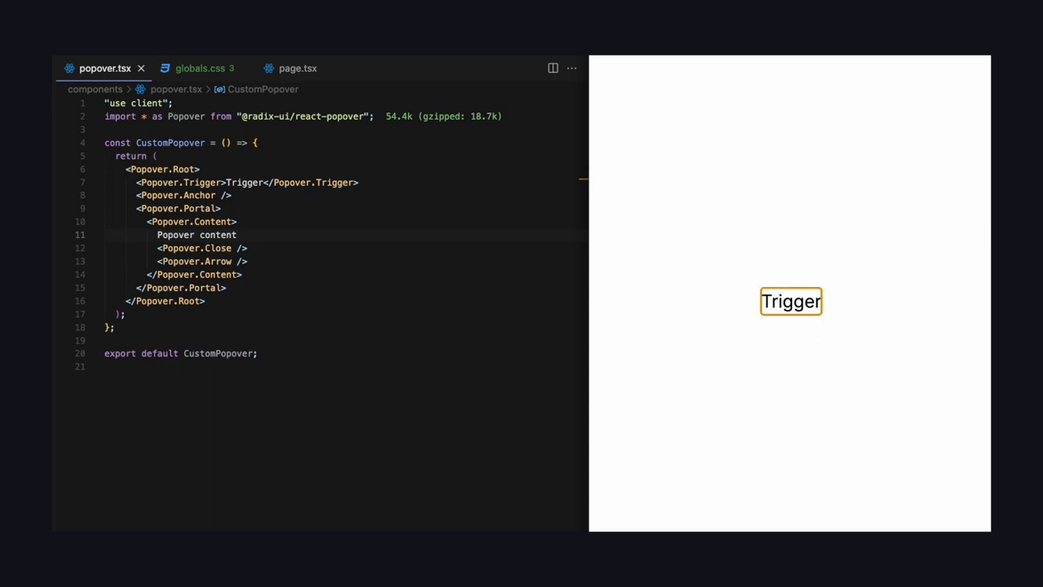
pyautogui.click(791, 302)
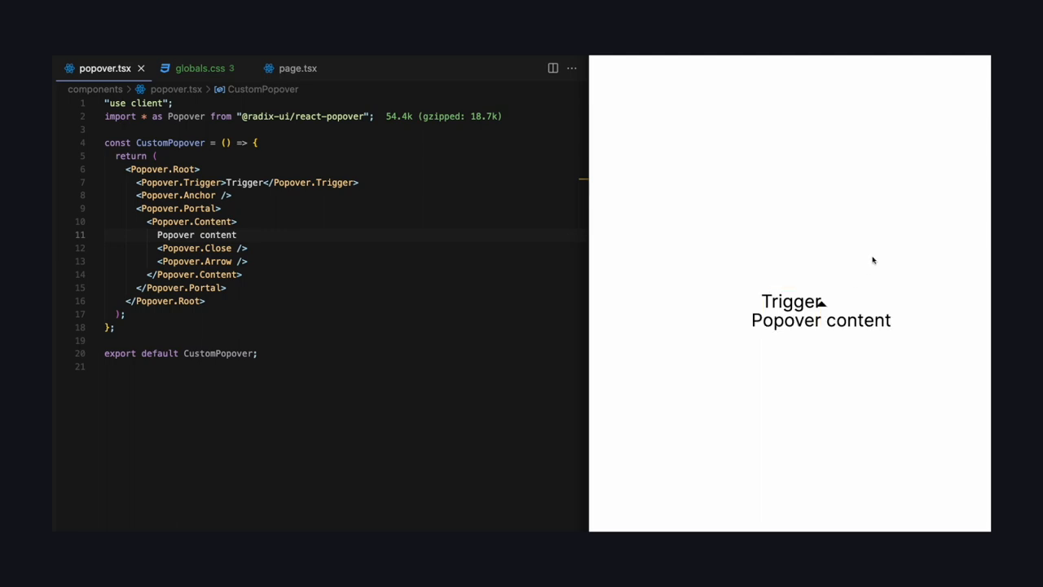
pyautogui.moveTo(828, 261)
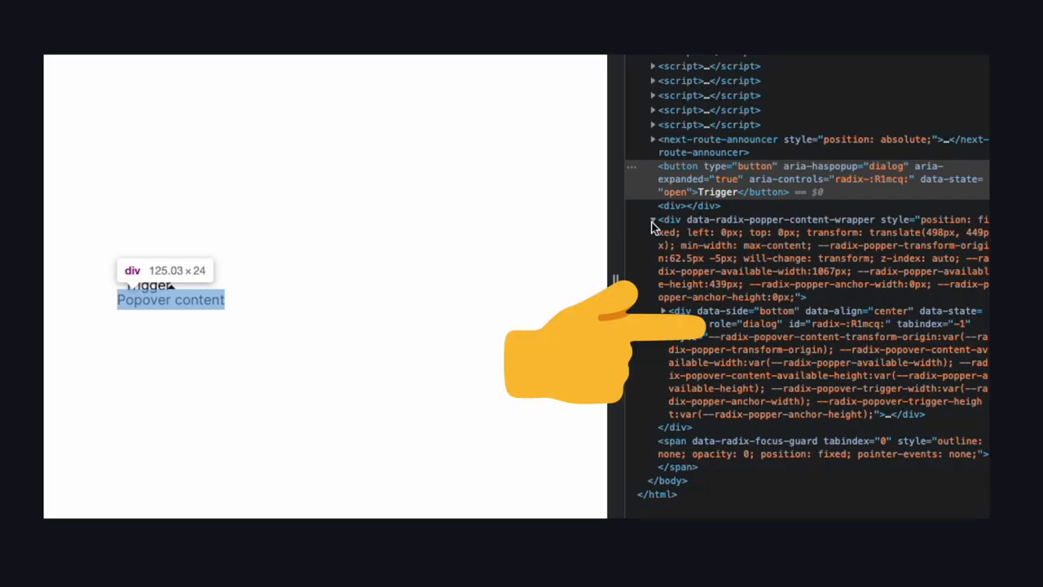
pyautogui.moveTo(693, 179)
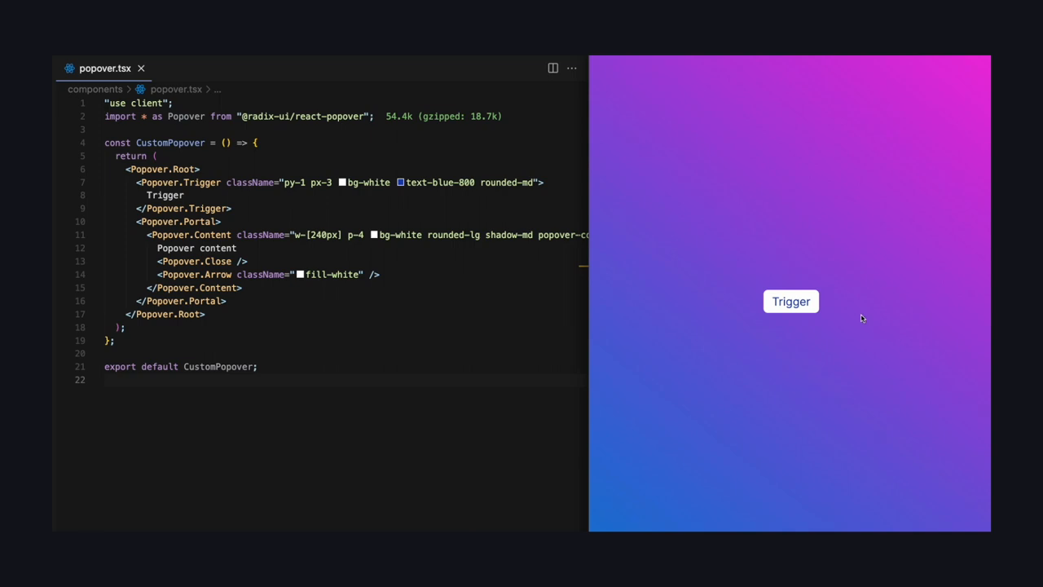
# Open the Tailwind-styled popover as a white card over the purple-blue gradient
pyautogui.click(790, 300)
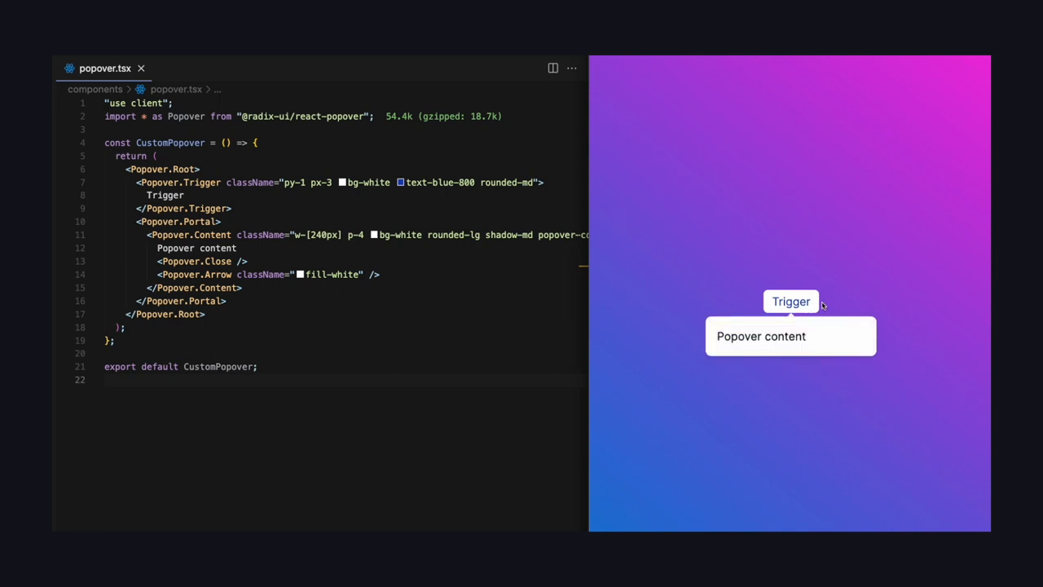